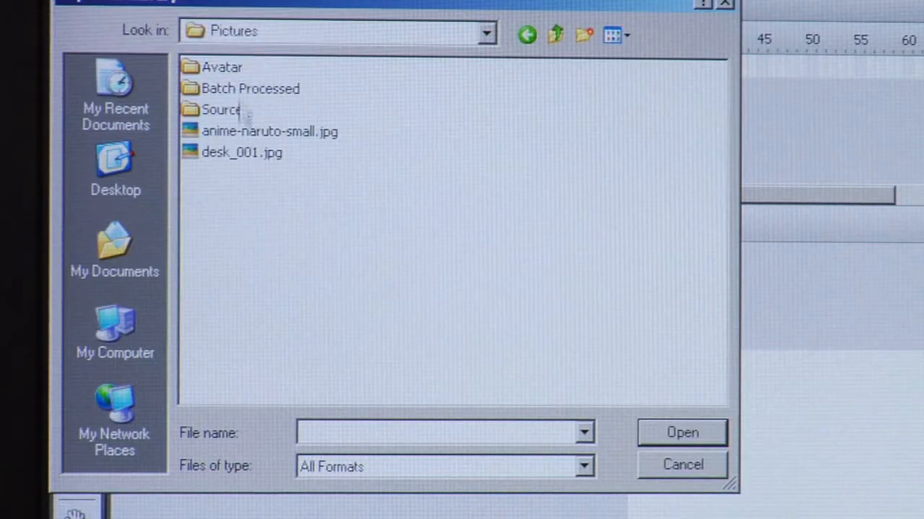
Step: Open the Avatar folder in the Import to Library dialog to reach gorilla.JPG
double_click(220, 67)
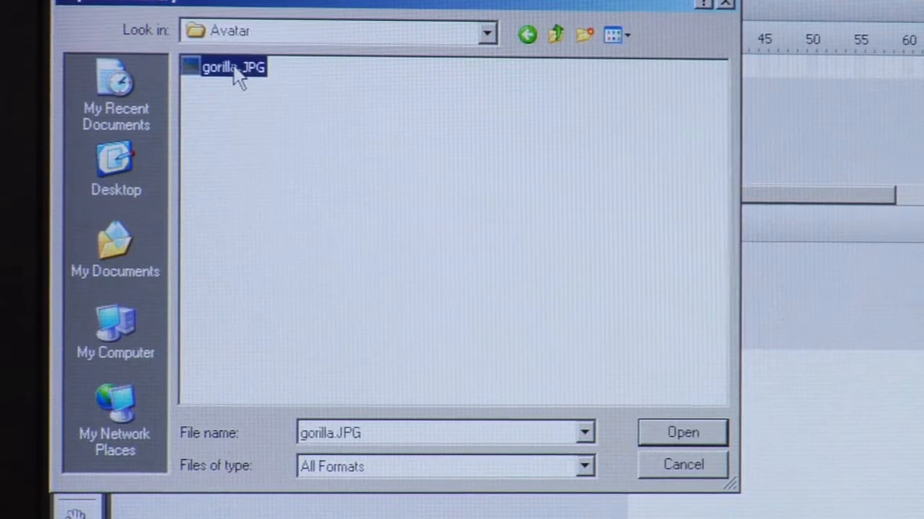